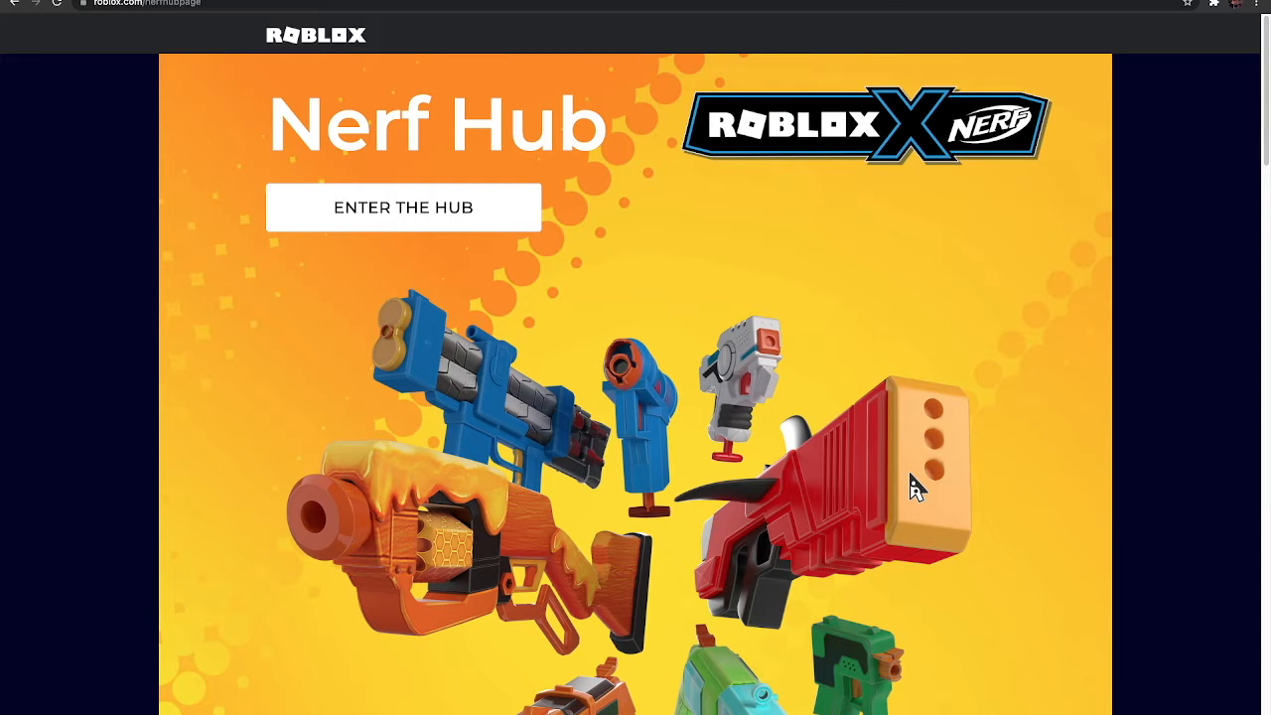
mouse_move(574, 360)
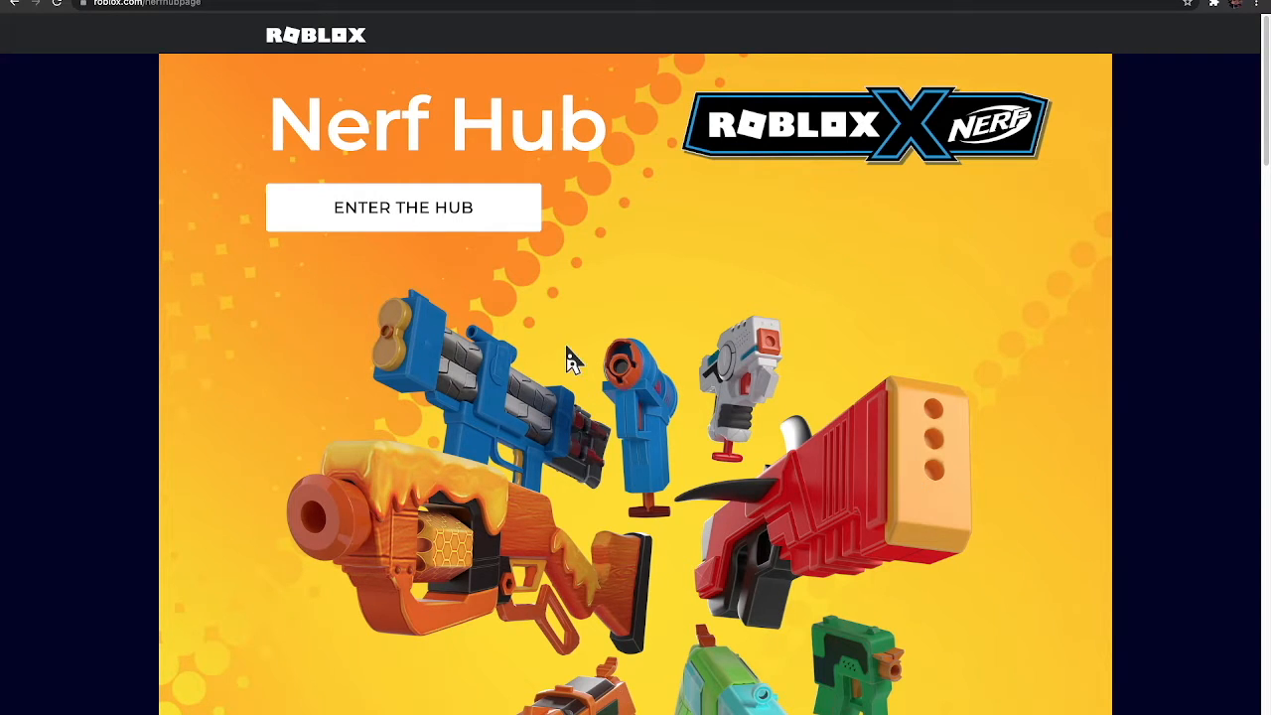
Enter the Nerf Hub from the promo page and load its ROBLOX X NERF trailer video.
scroll(down, 3)
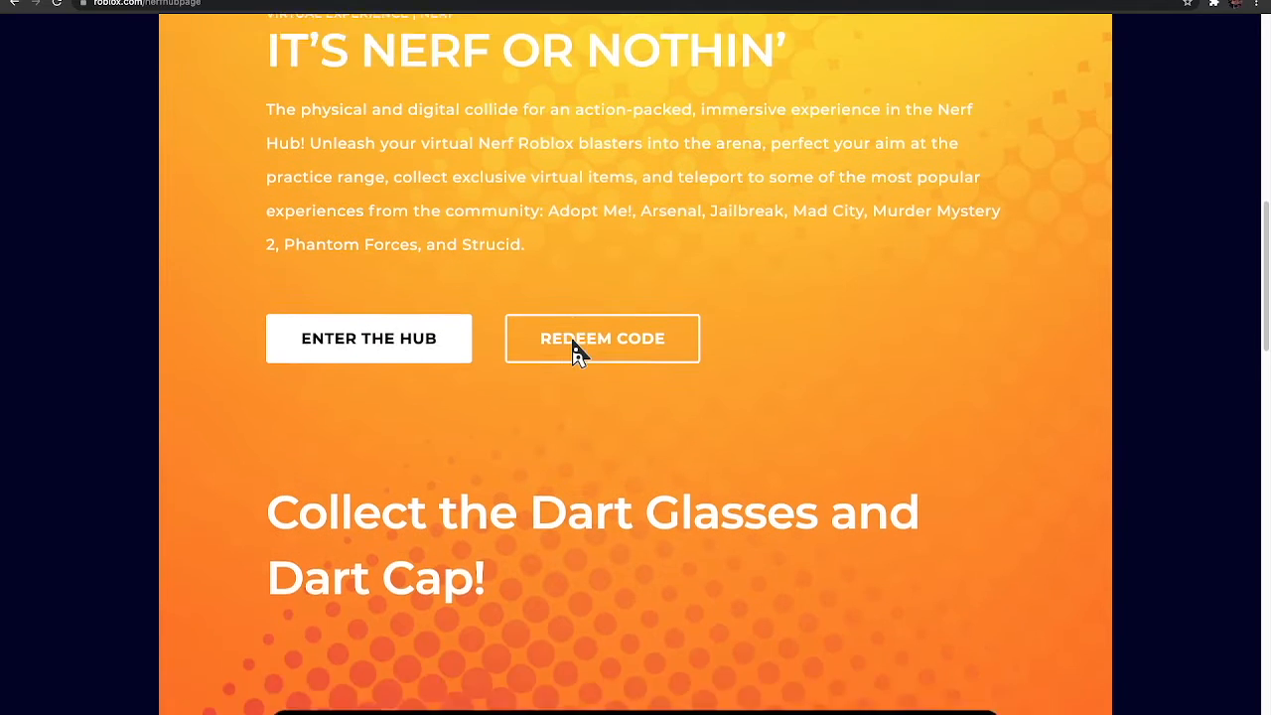
scroll(down, 3)
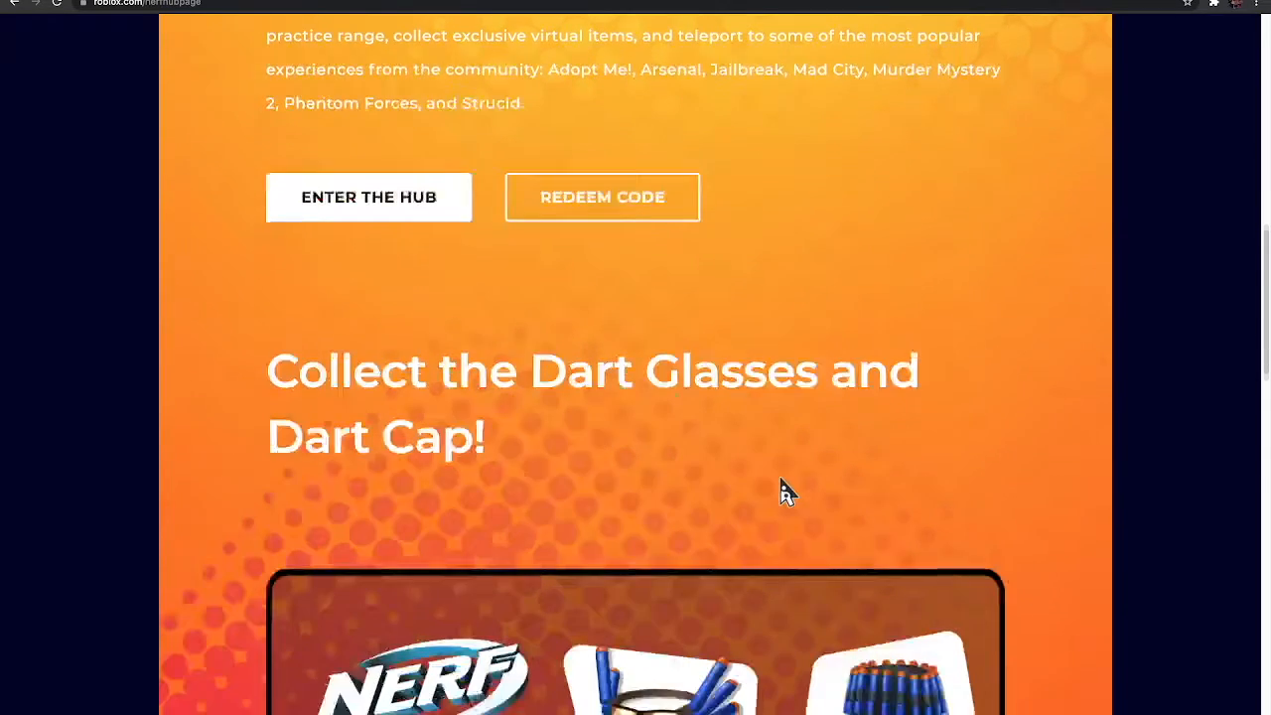
scroll(down, 3)
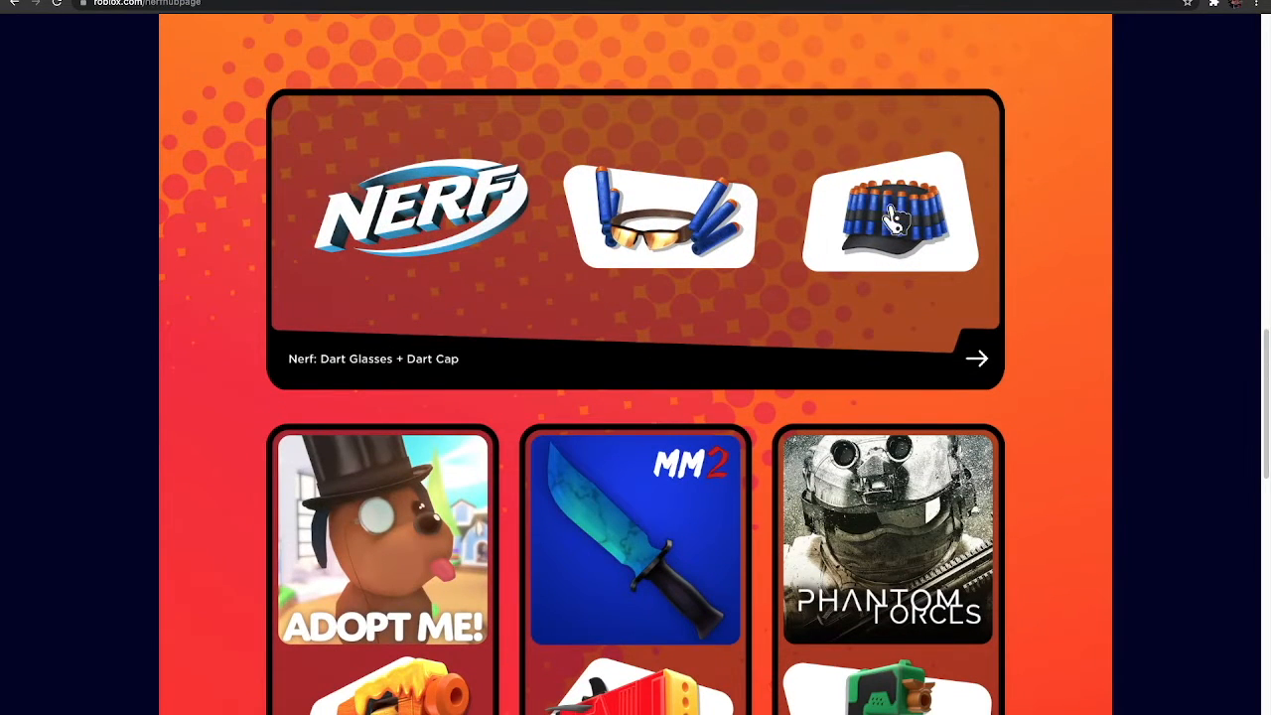
mouse_move(725, 235)
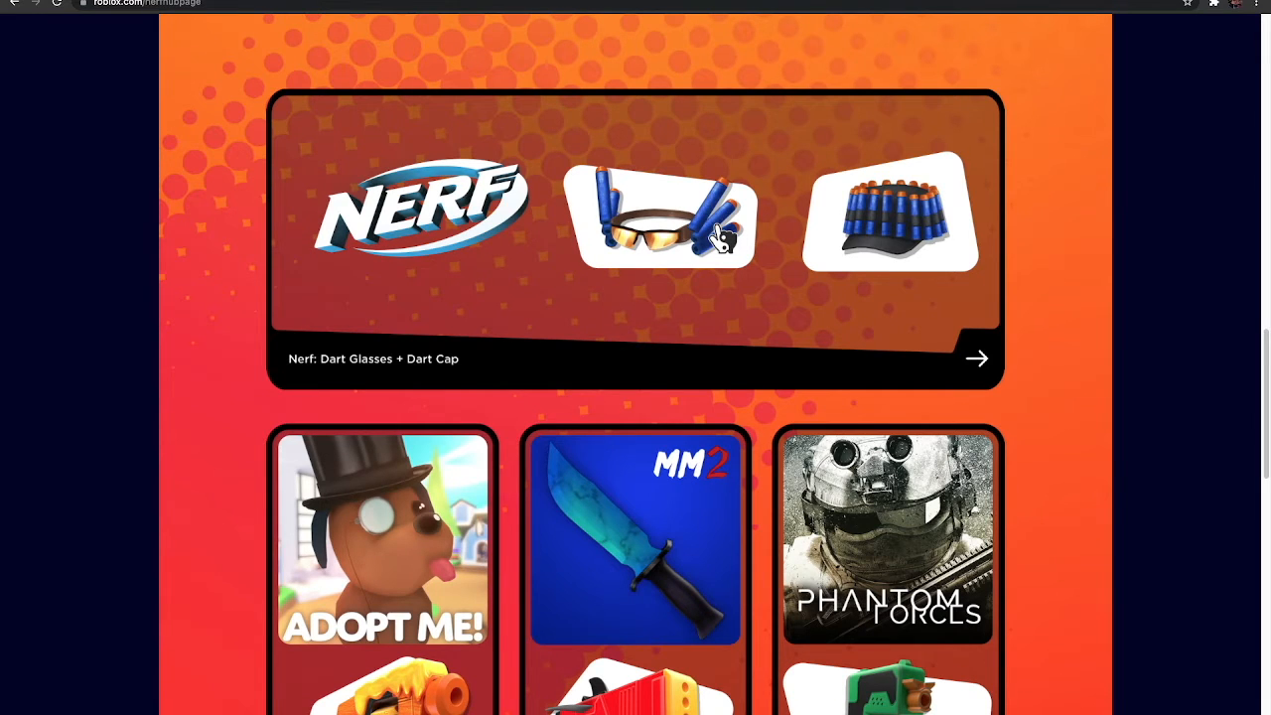
mouse_move(719, 237)
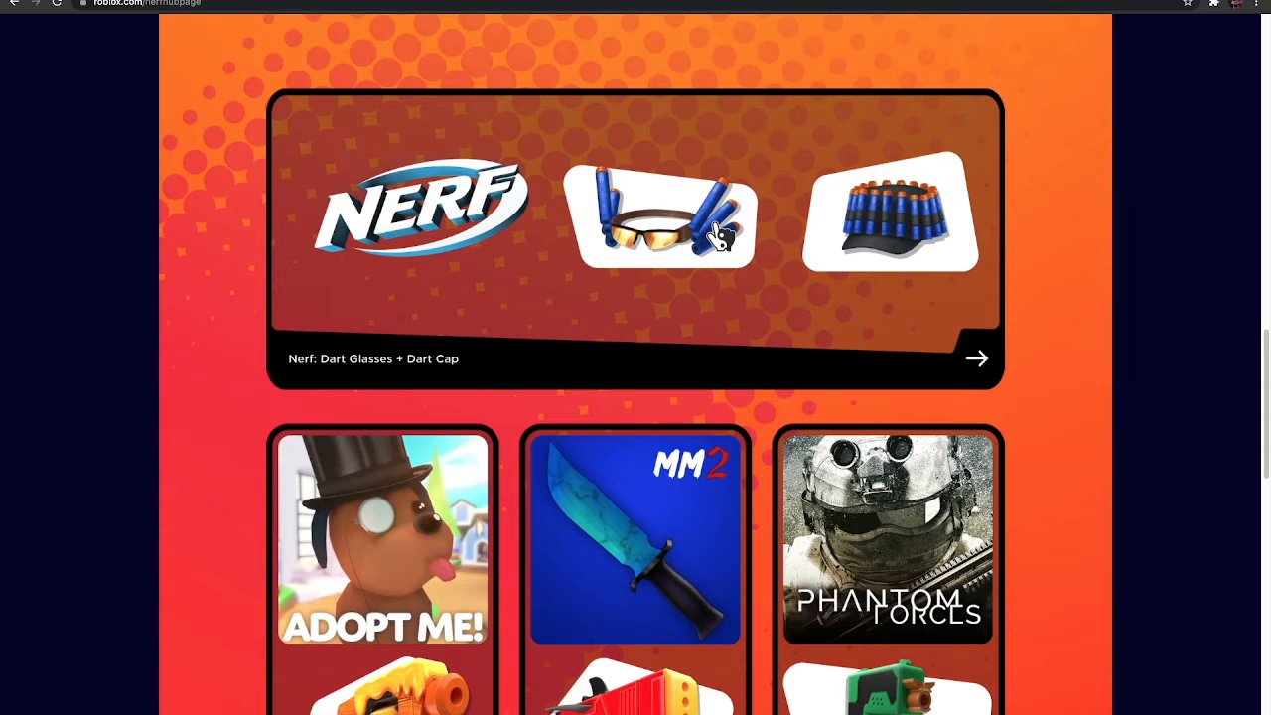
mouse_move(725, 238)
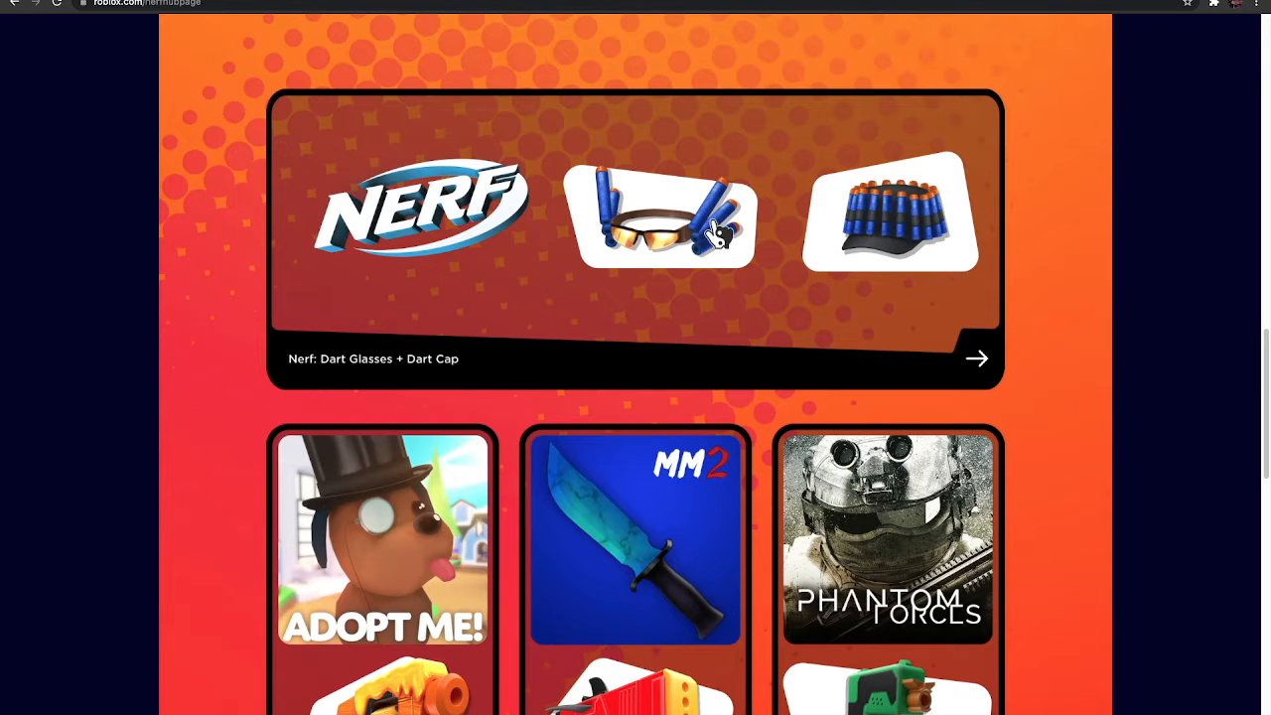
mouse_move(685, 209)
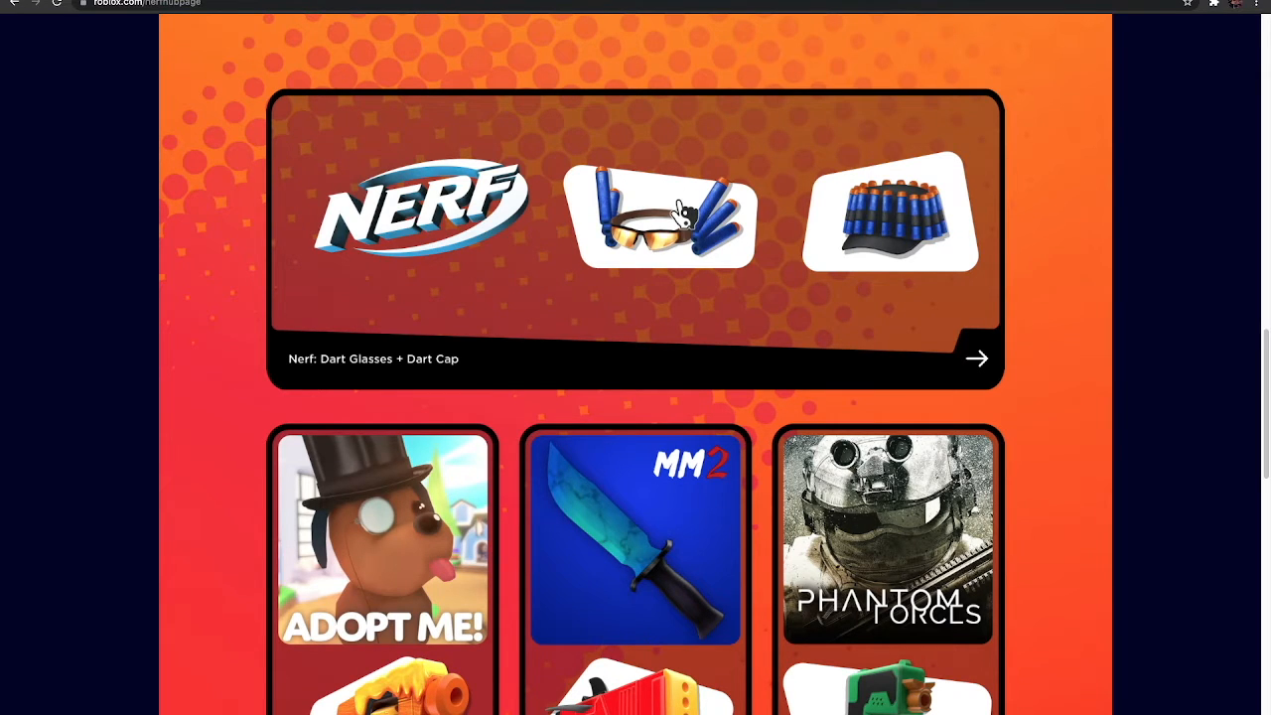
mouse_move(842, 246)
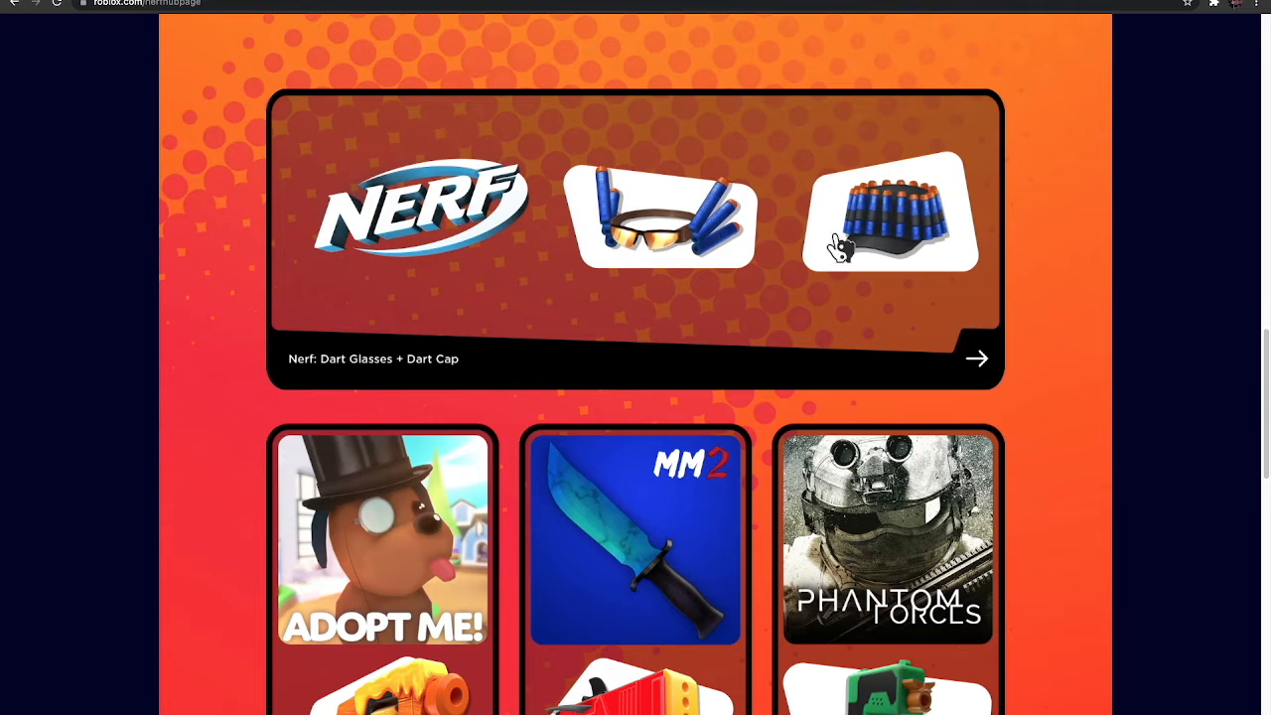
mouse_move(645, 346)
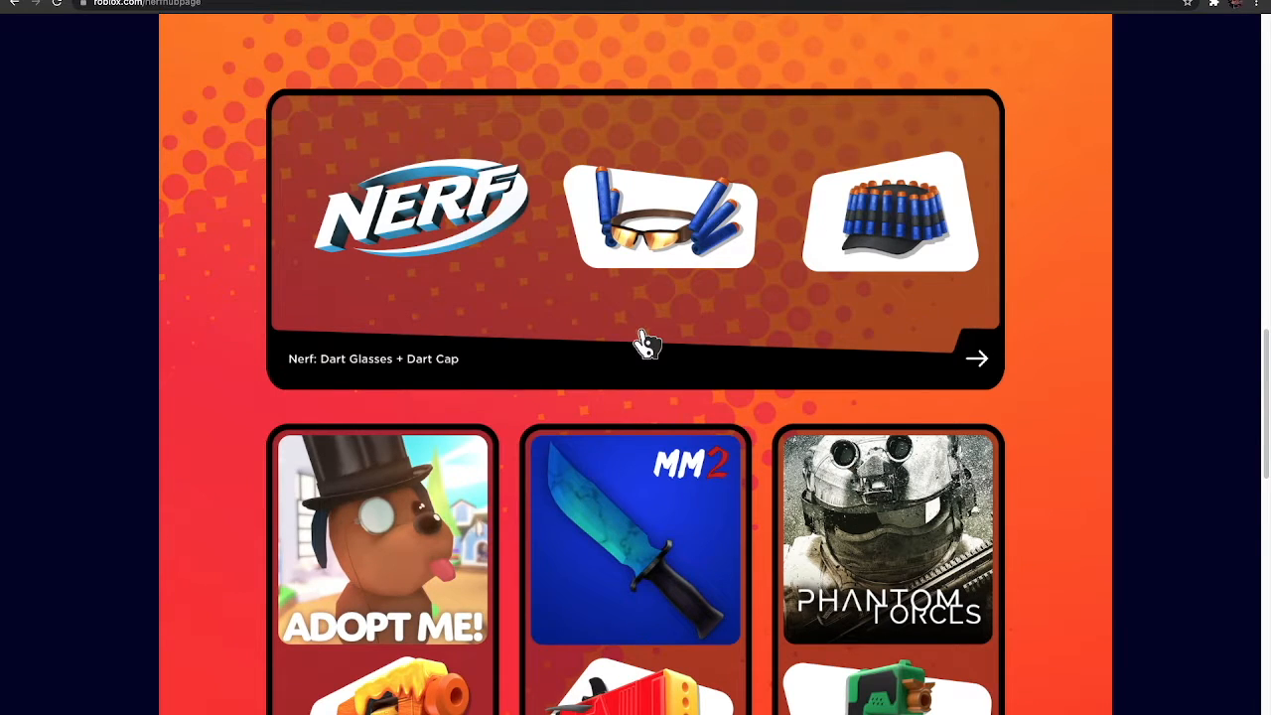
scroll(up, 3)
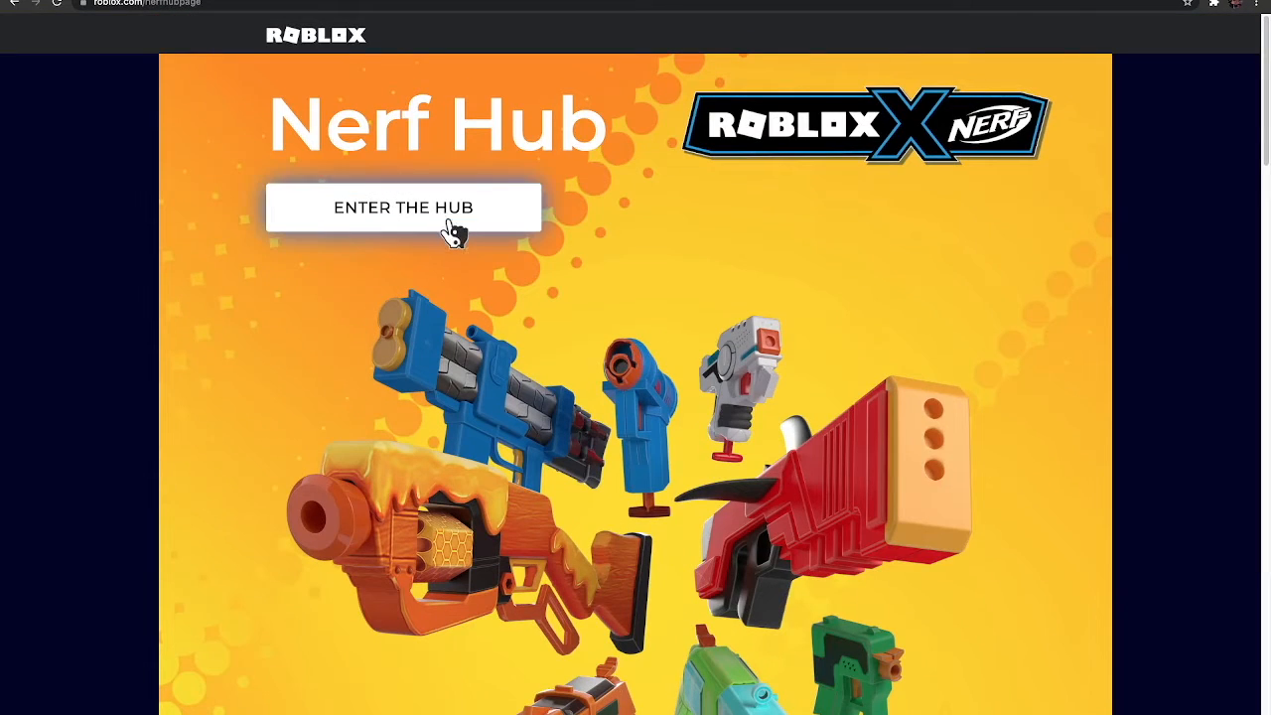
click(404, 209)
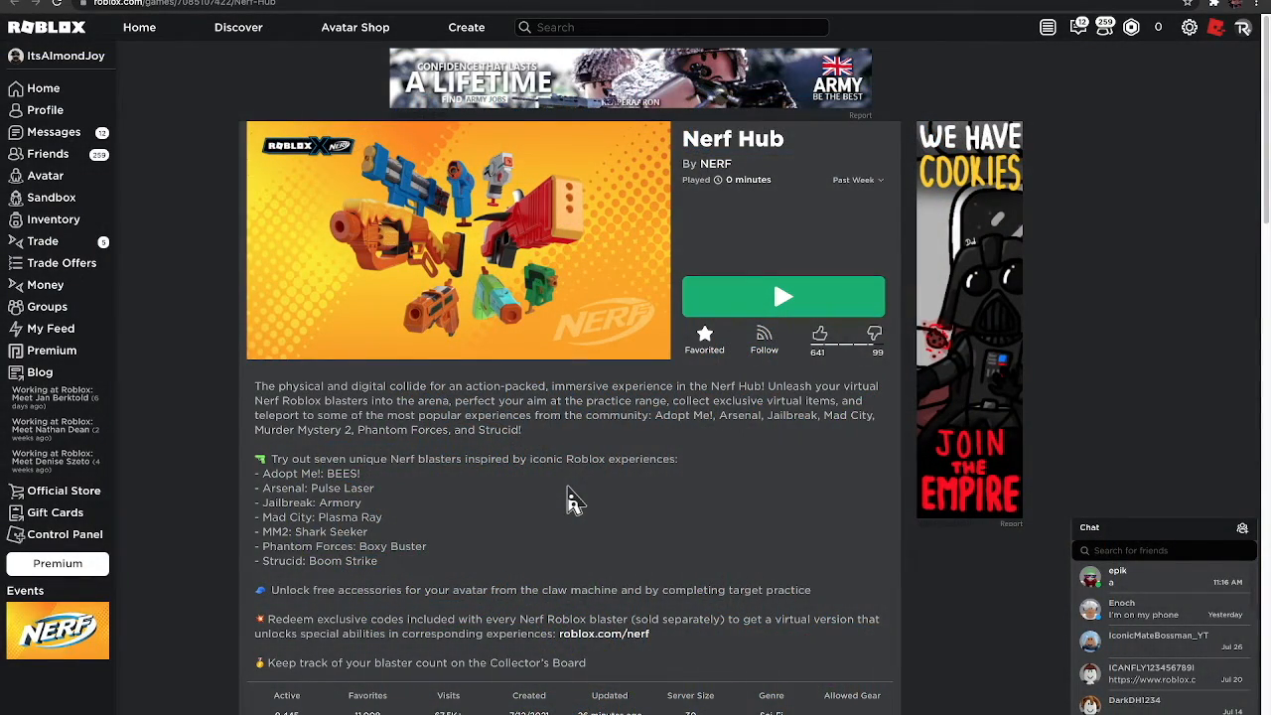
click(456, 241)
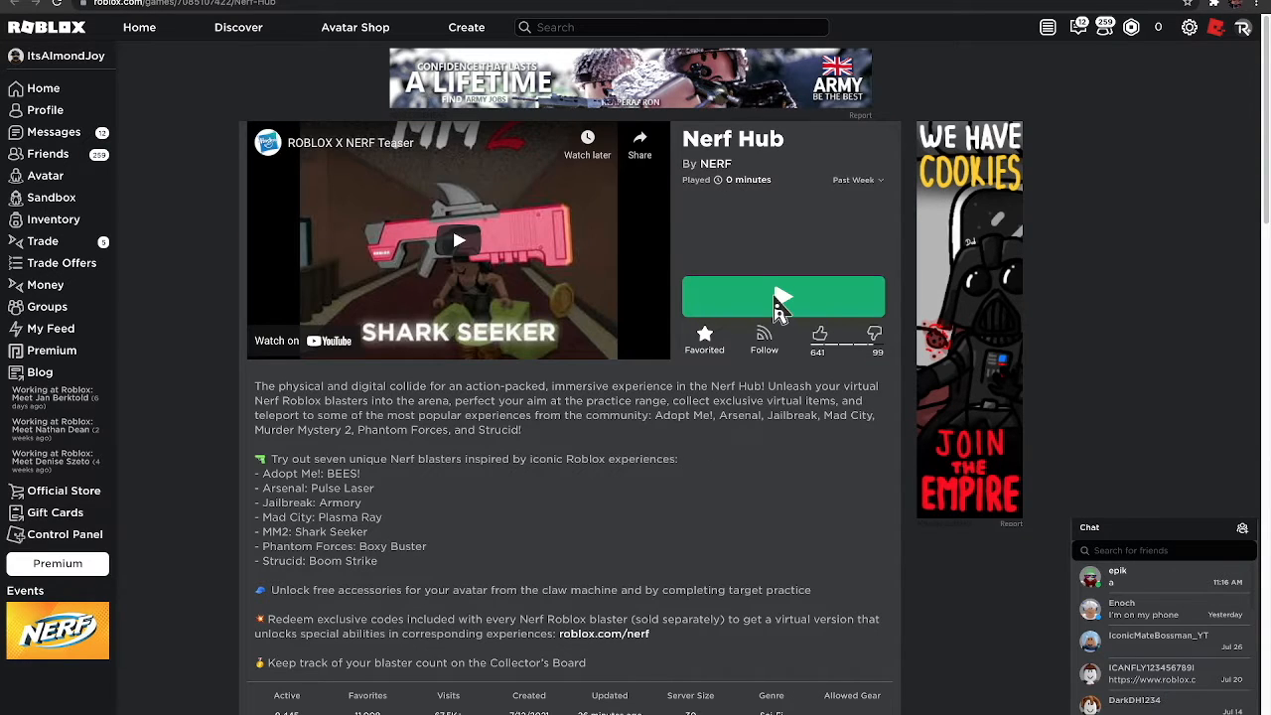
Join the Nerf Hub experience and collect the awarded Dart Cap prize.
click(783, 296)
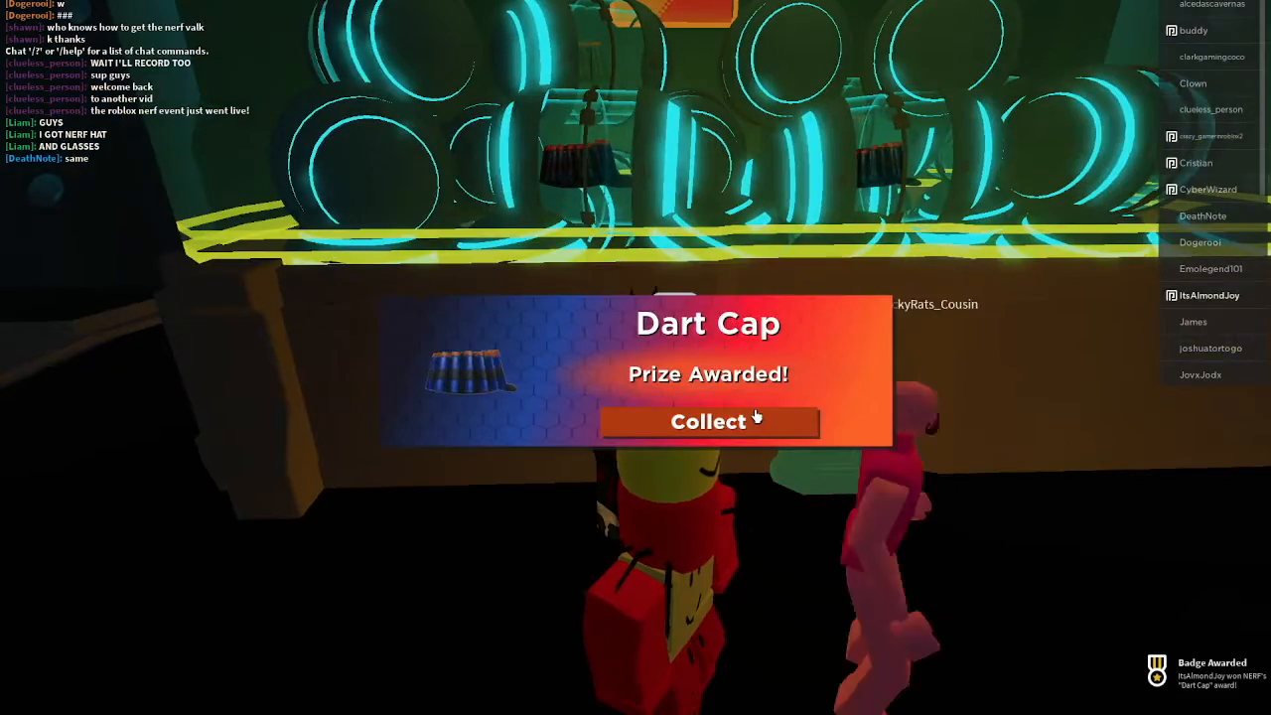
click(706, 421)
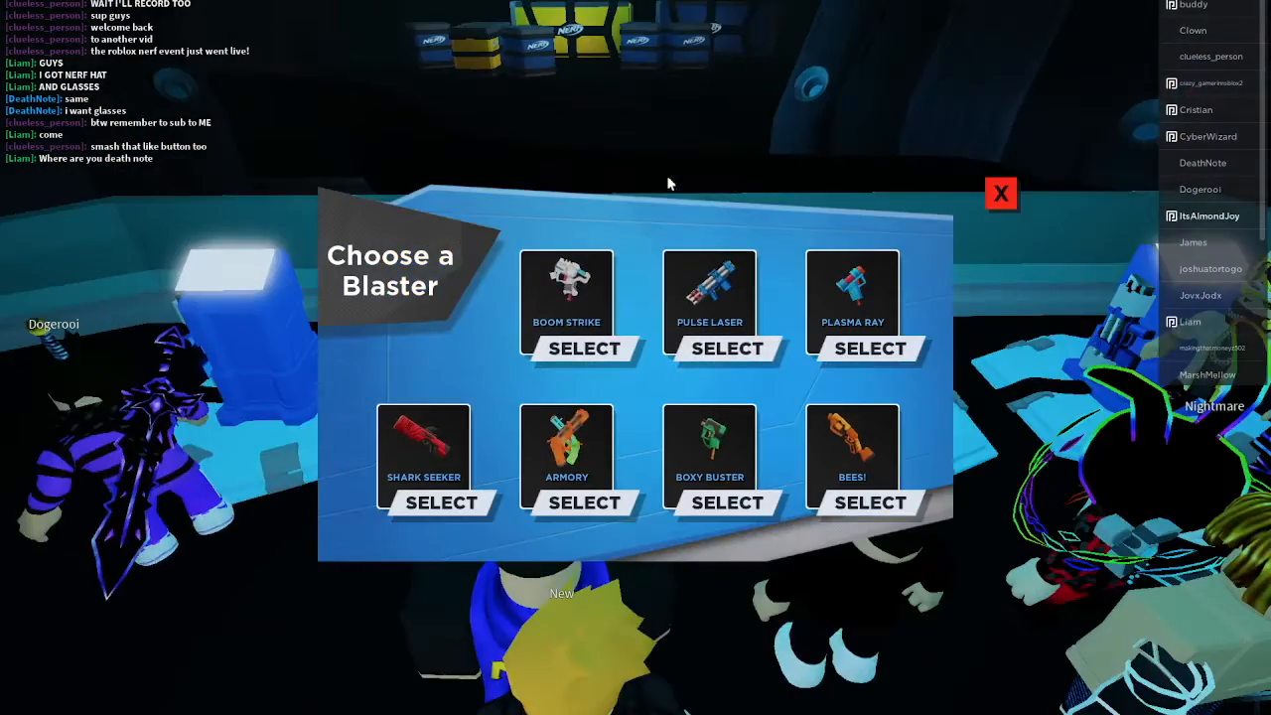
Pick a blaster, shoot the range targets for a score of 109, and return to the hub.
click(584, 500)
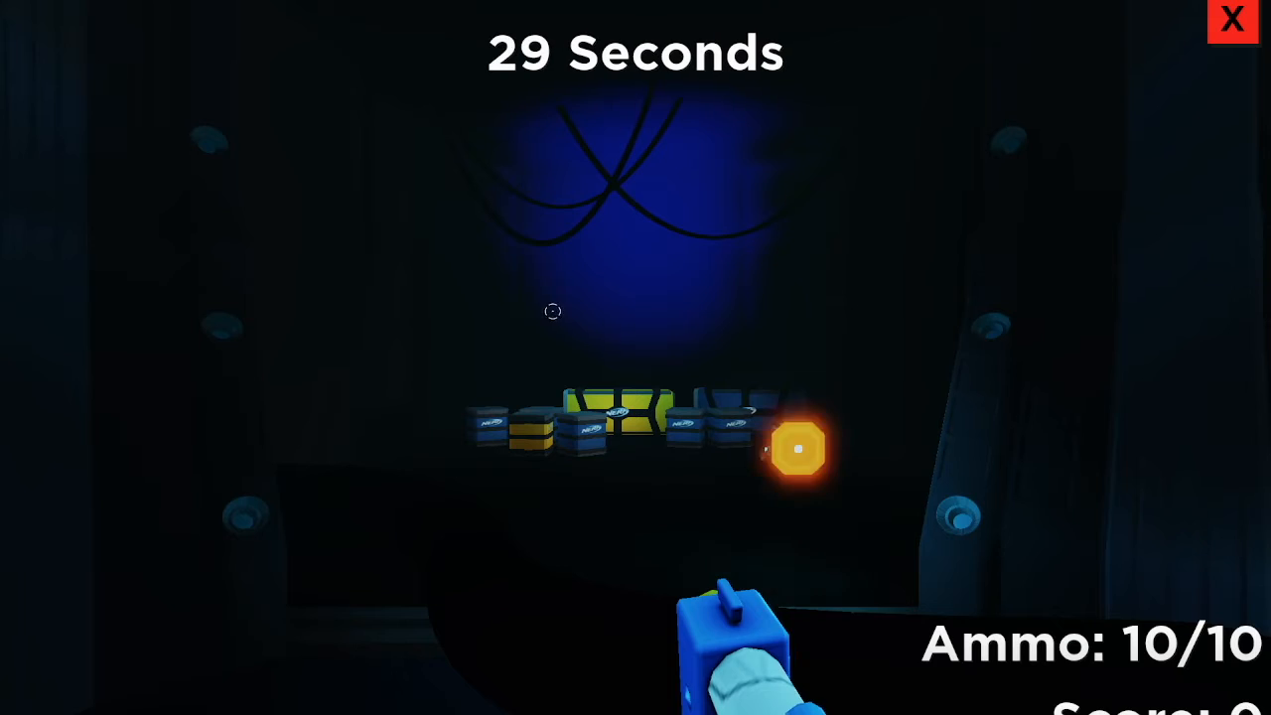
click(552, 310)
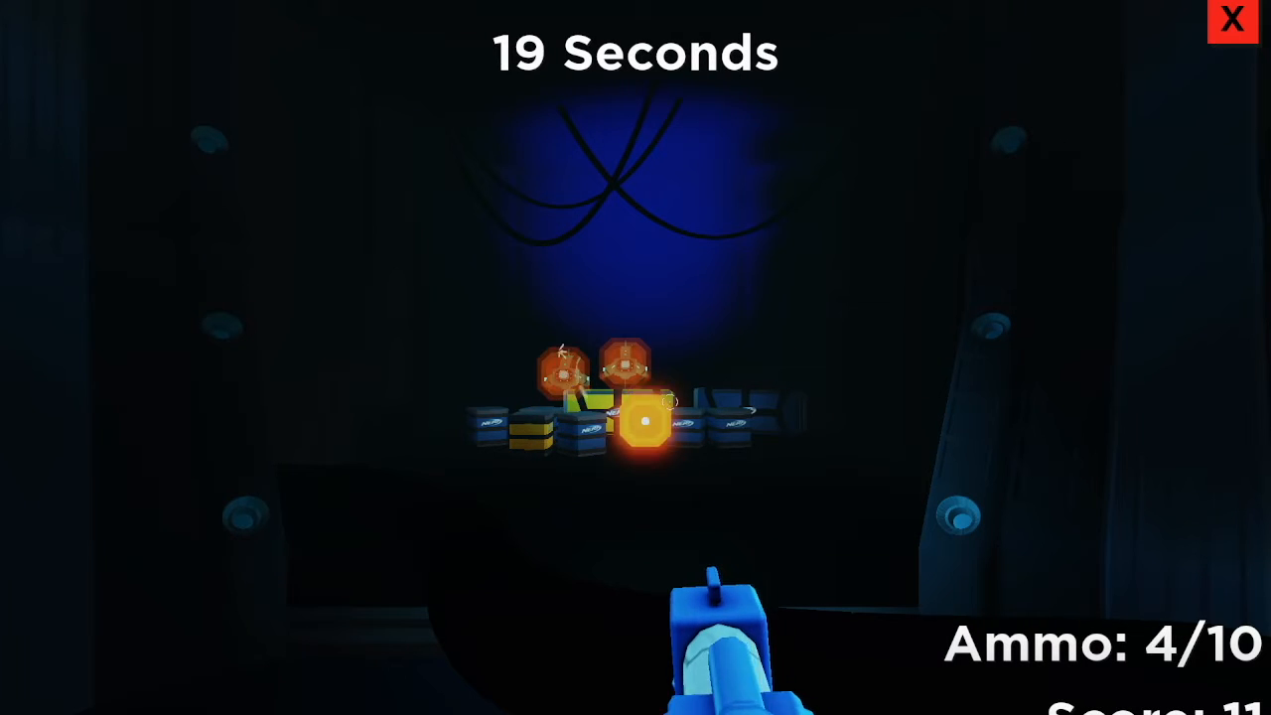
click(636, 397)
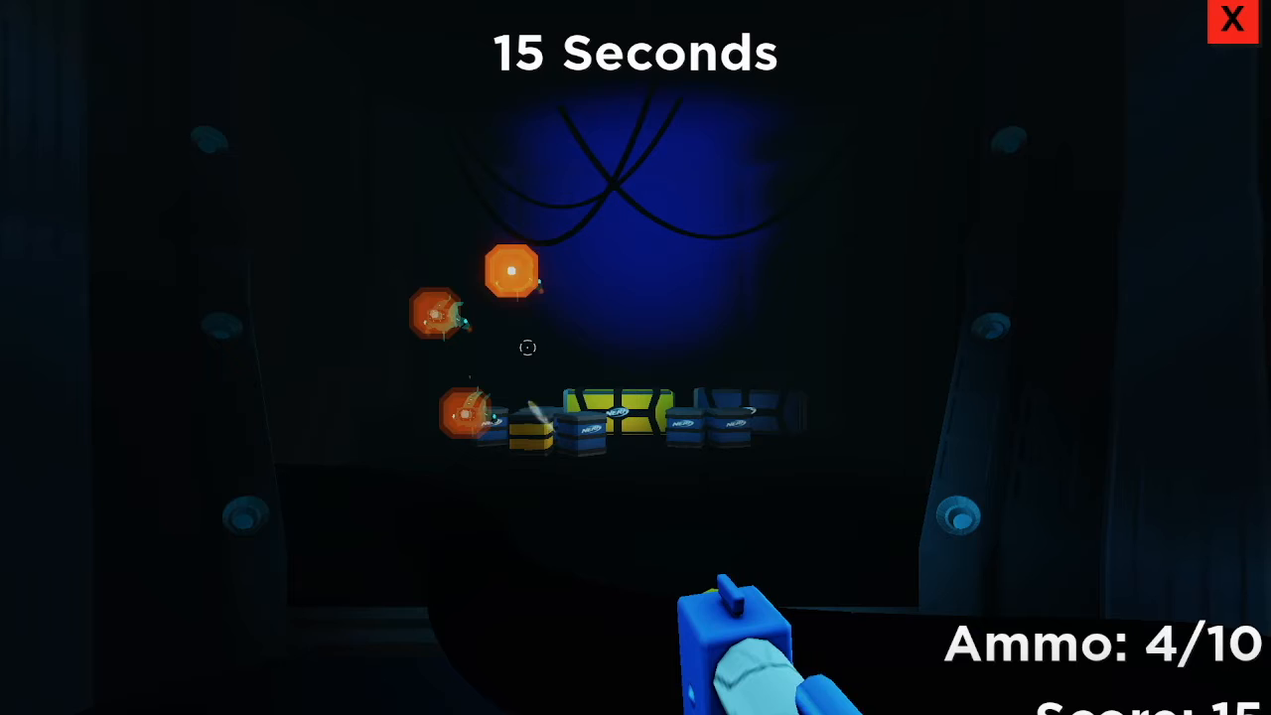
click(528, 345)
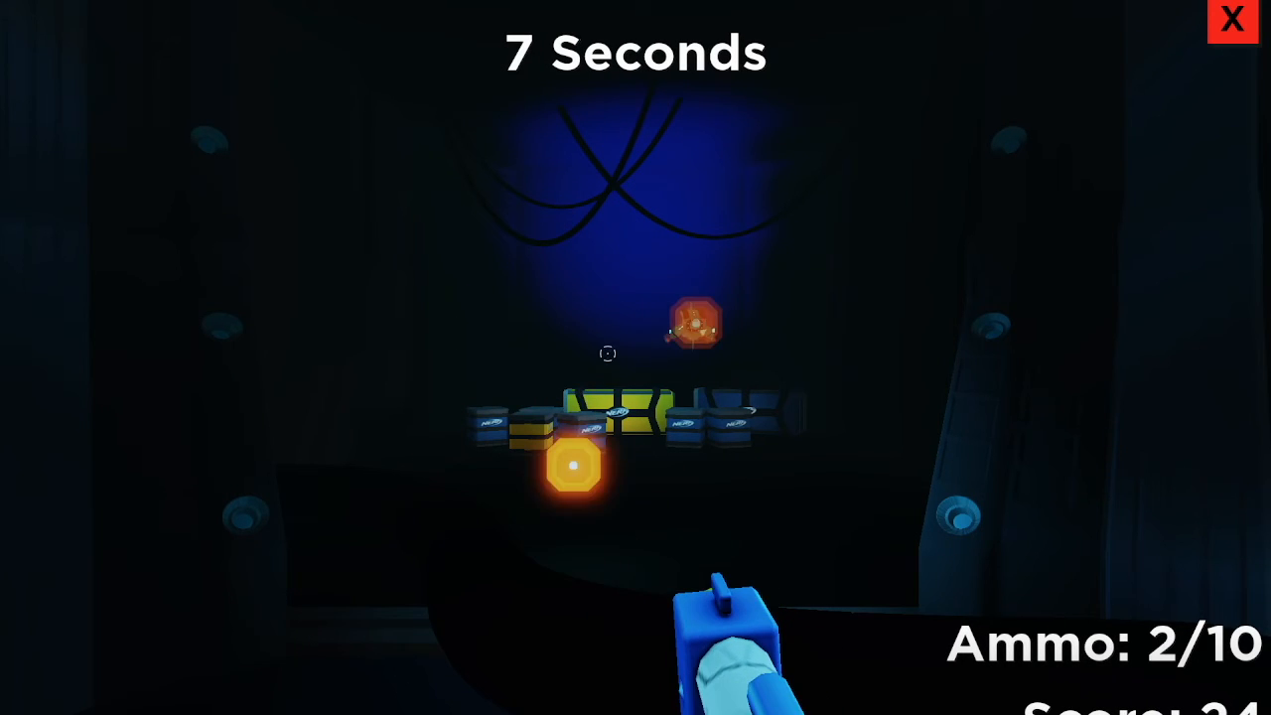
click(607, 353)
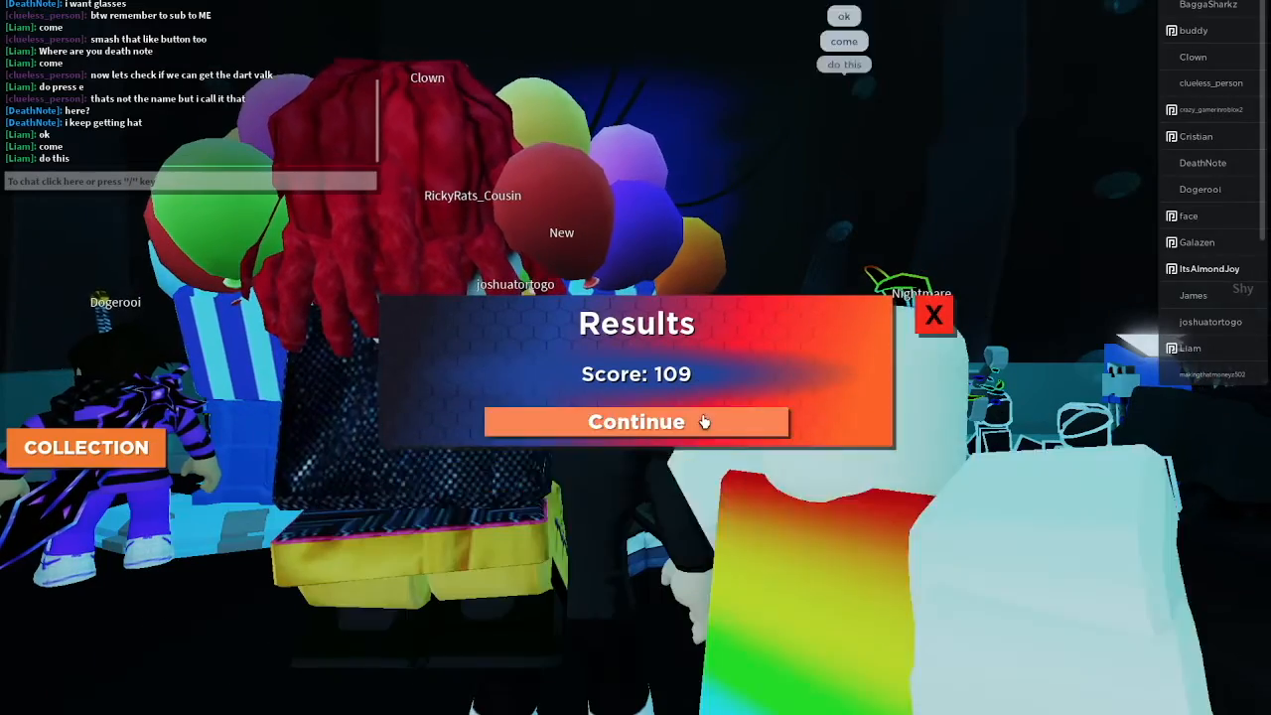
click(635, 421)
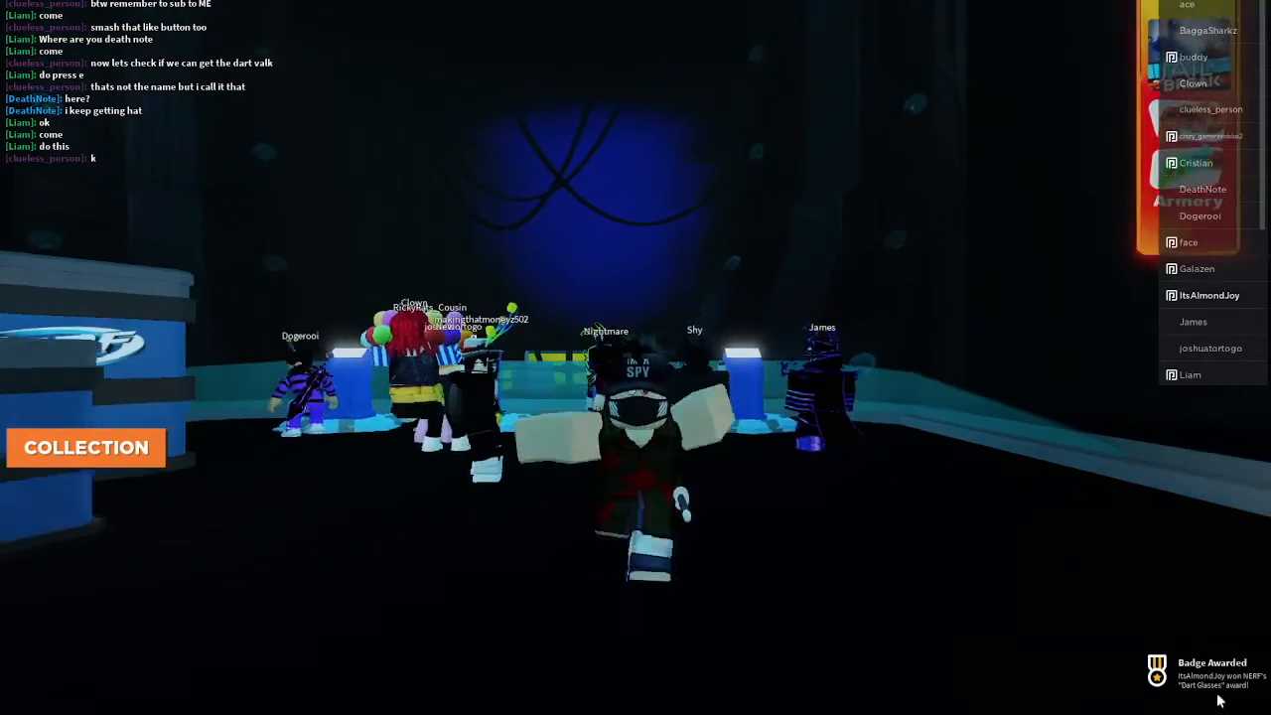
mouse_move(814, 476)
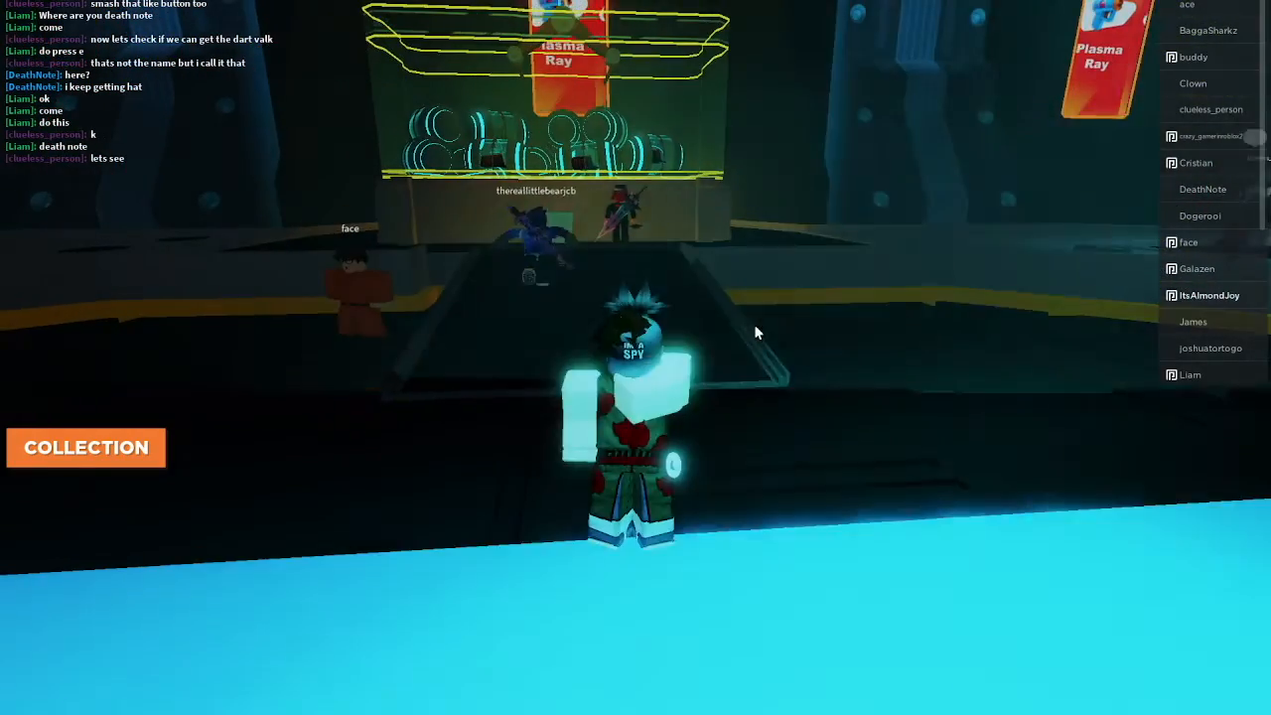
mouse_move(754, 332)
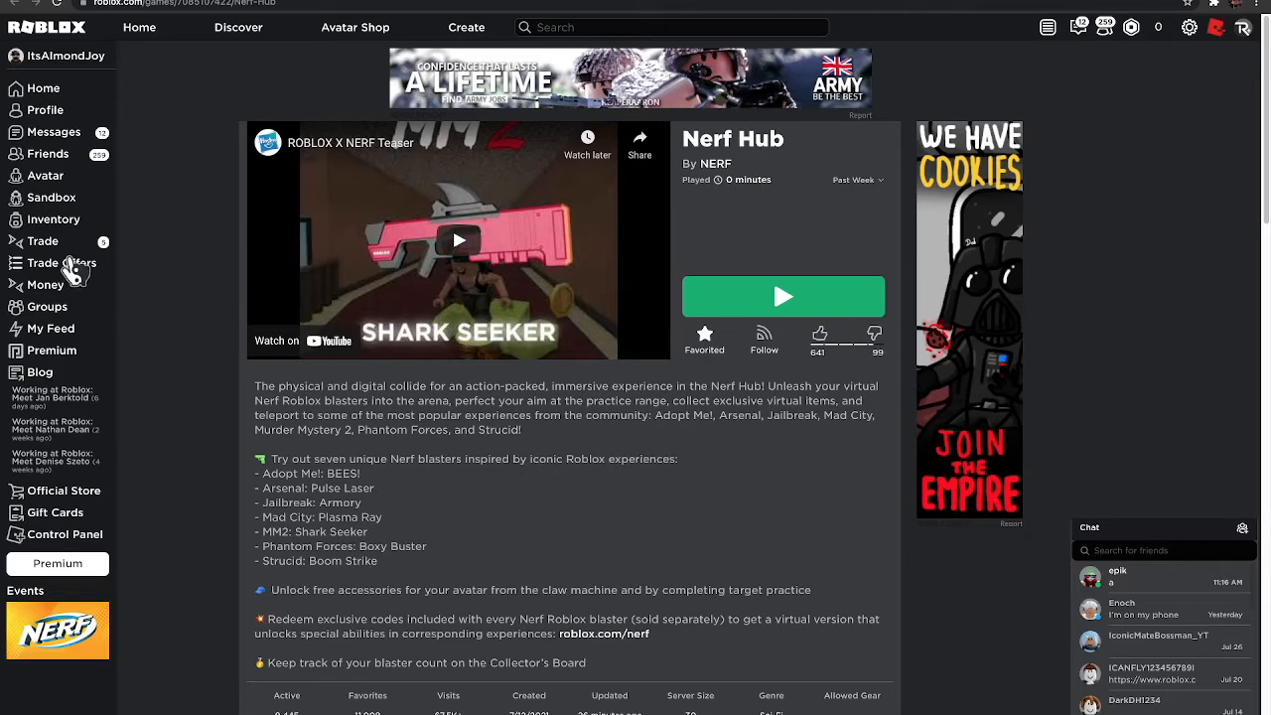
Open the Avatar Editor from the sidebar and browse the Characters tab.
click(44, 175)
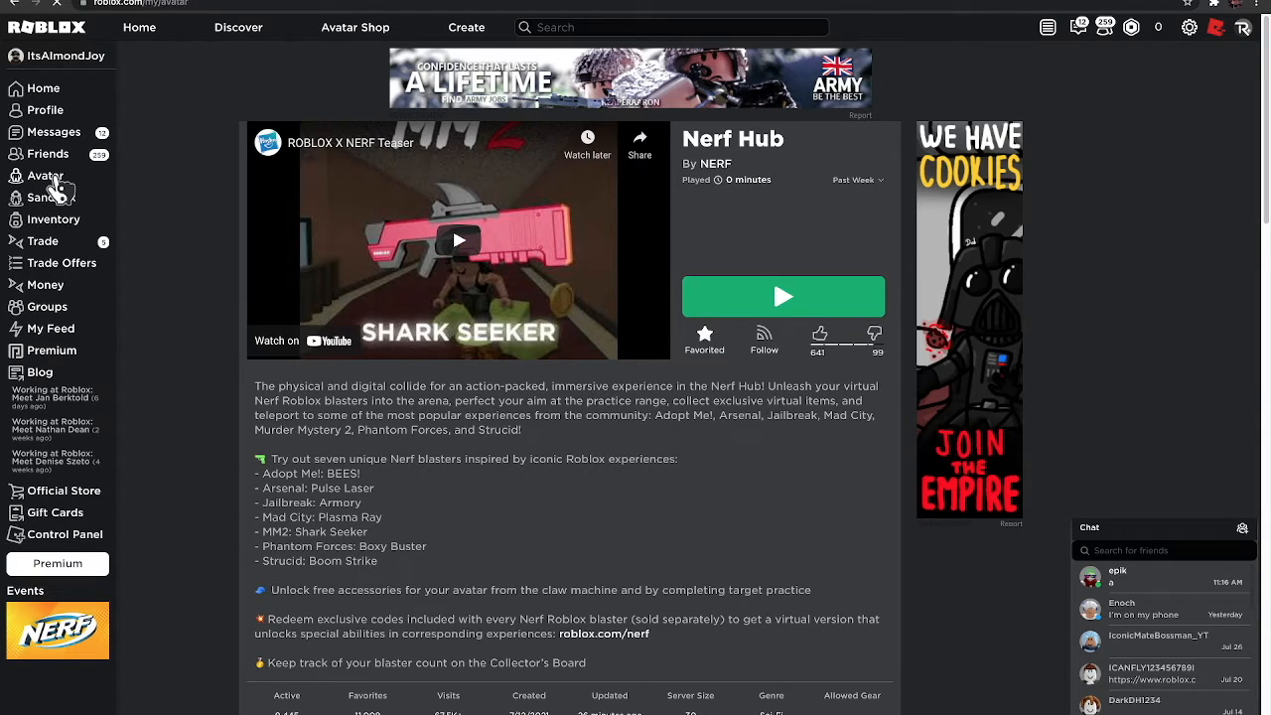
click(44, 175)
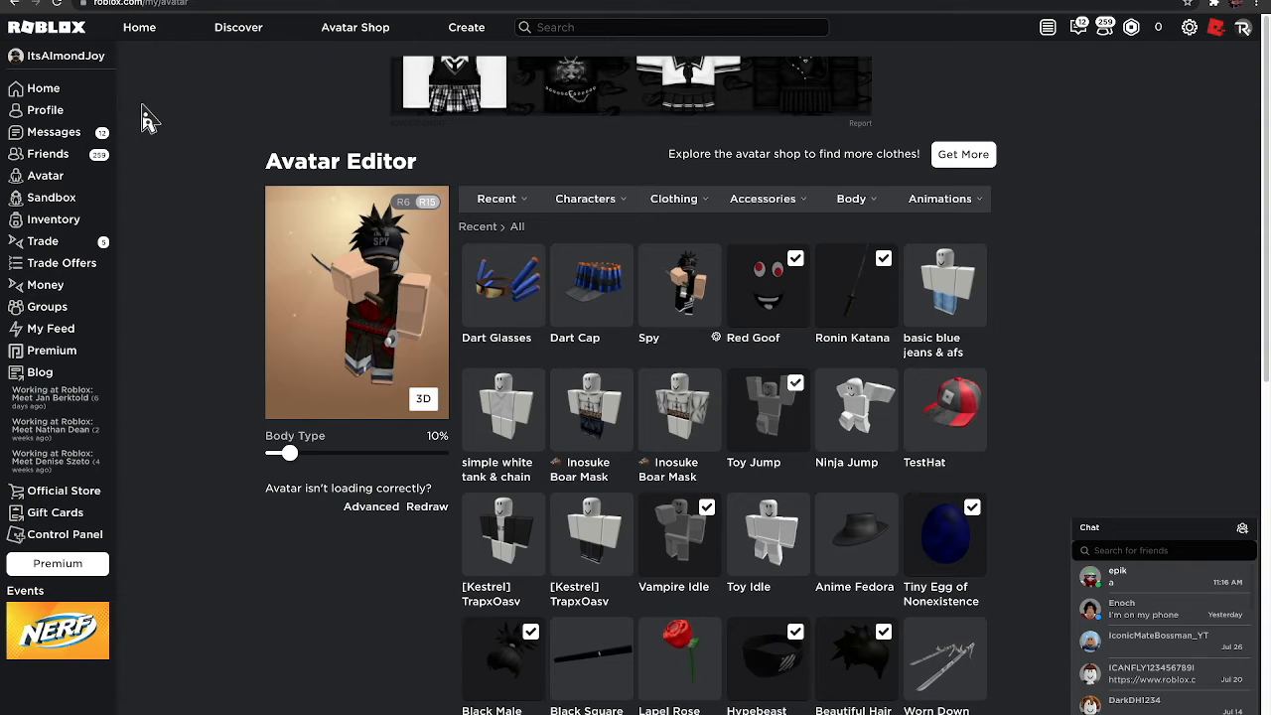
mouse_move(309, 209)
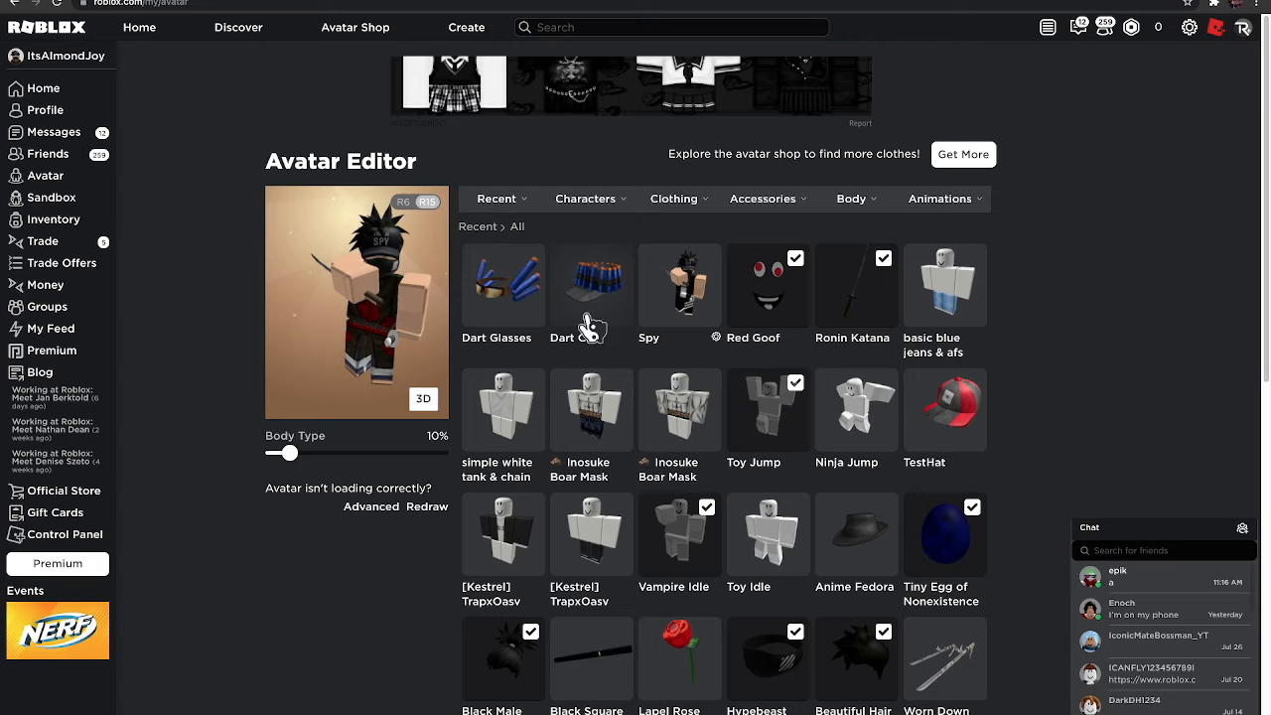
click(583, 198)
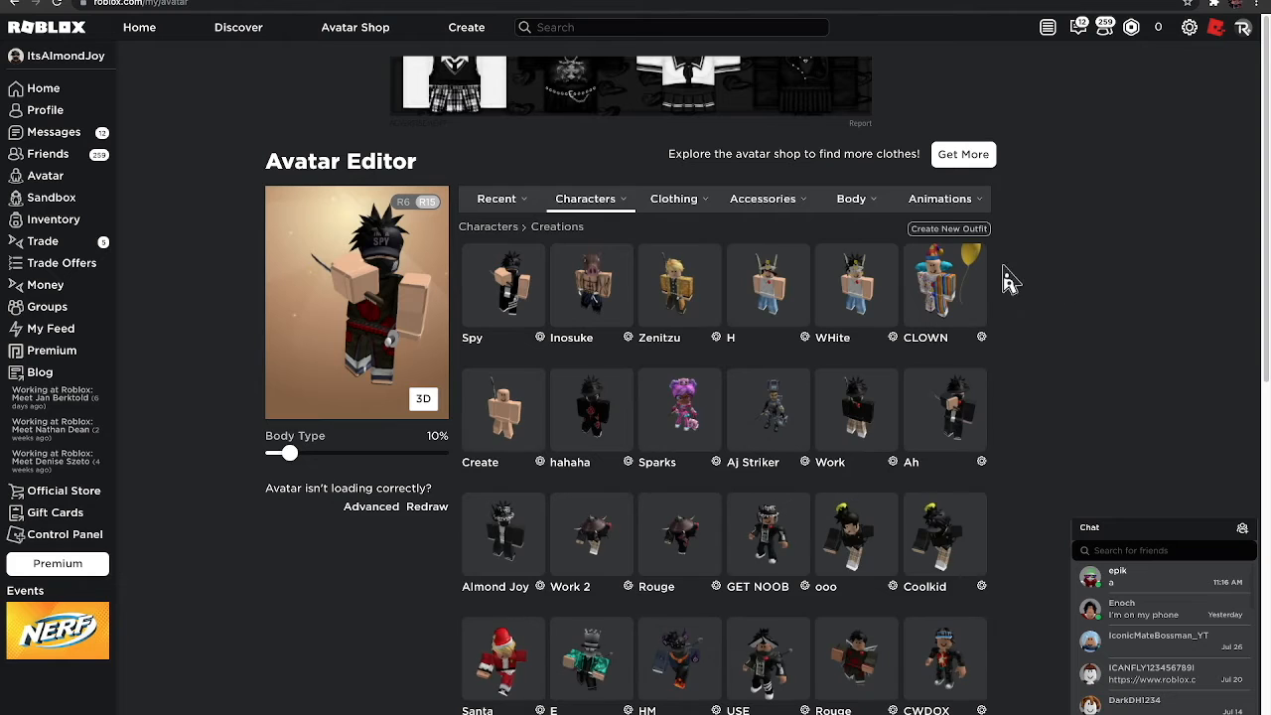
mouse_move(520, 248)
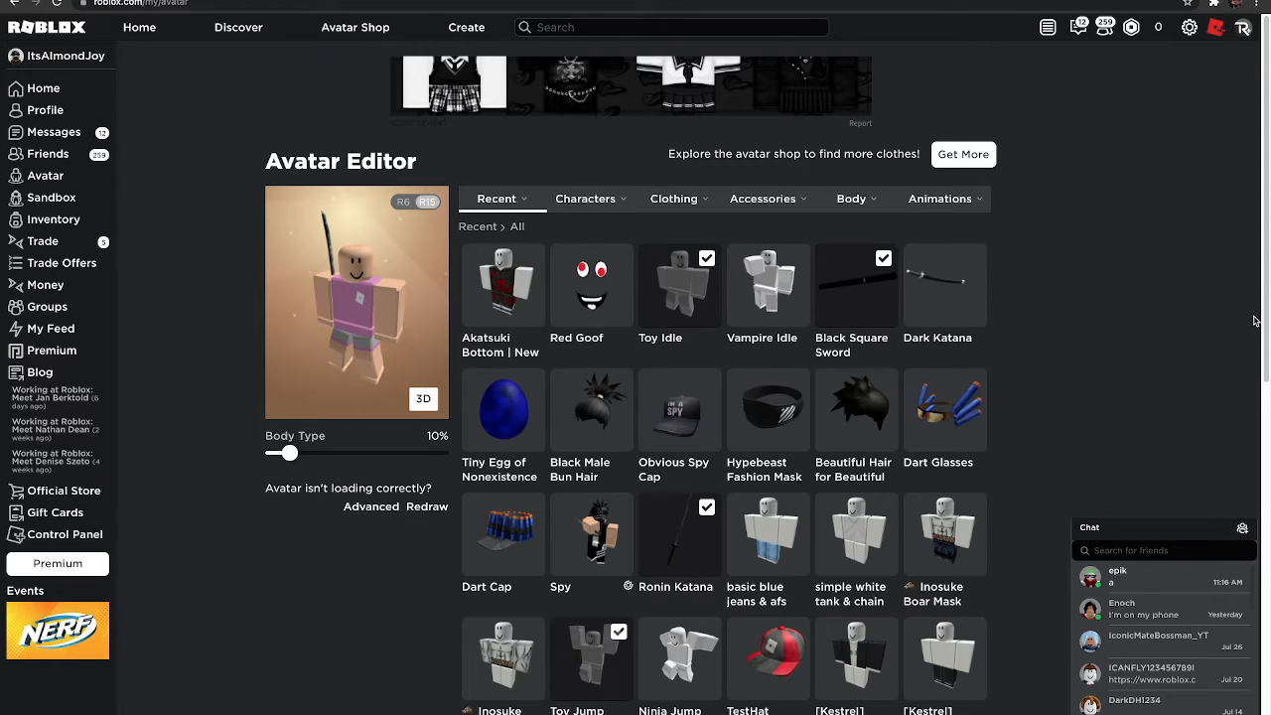
mouse_move(945, 409)
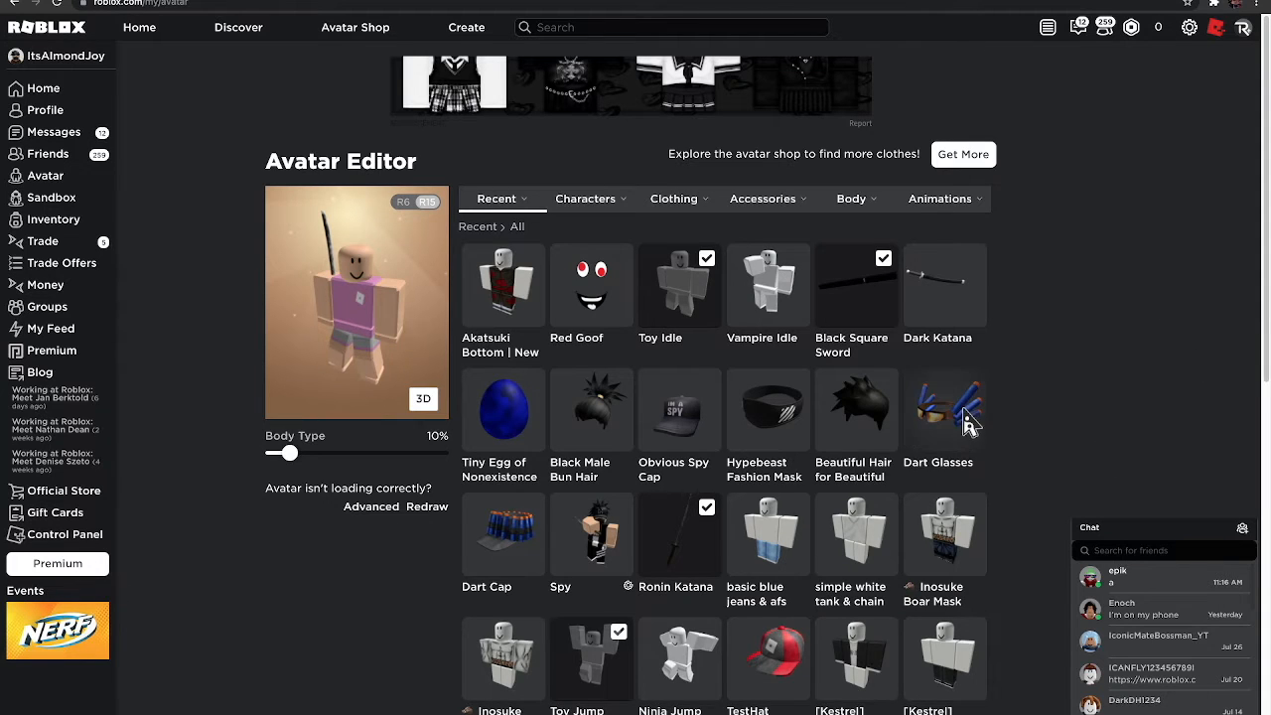
Equip the Dart Glasses and Dart Cap and inspect them in the rotated 3D preview.
click(941, 409)
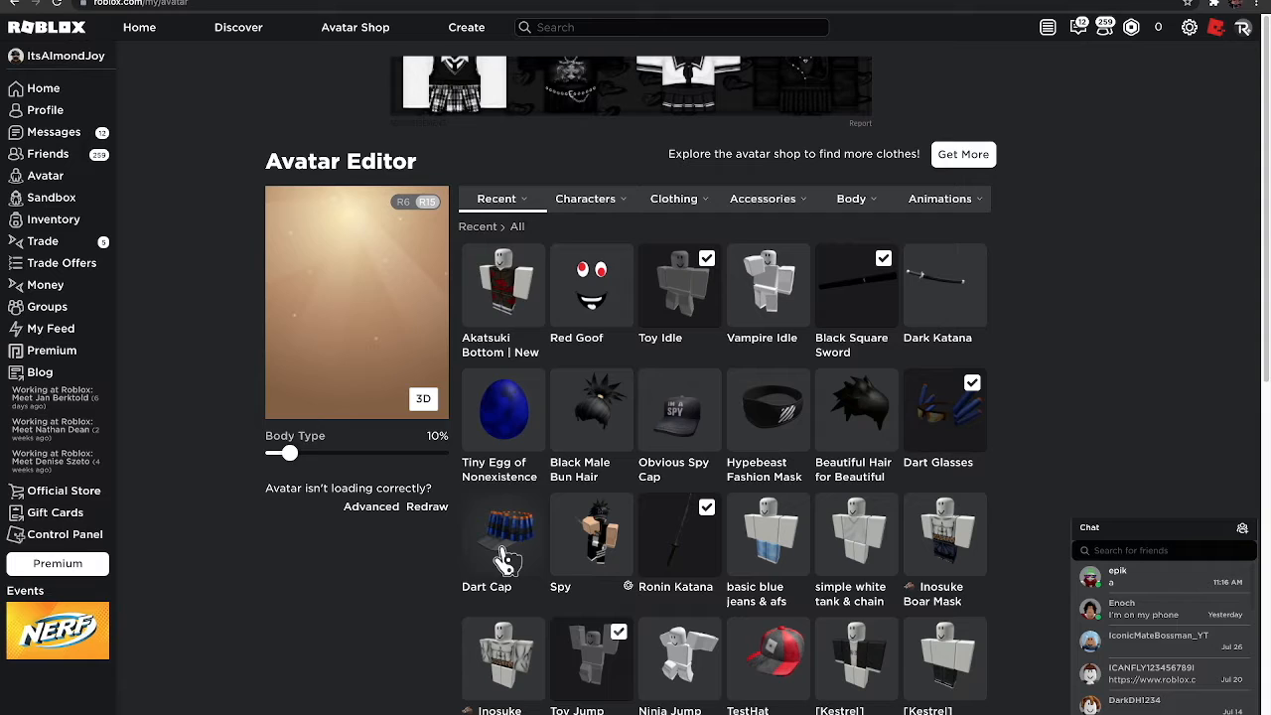
click(501, 534)
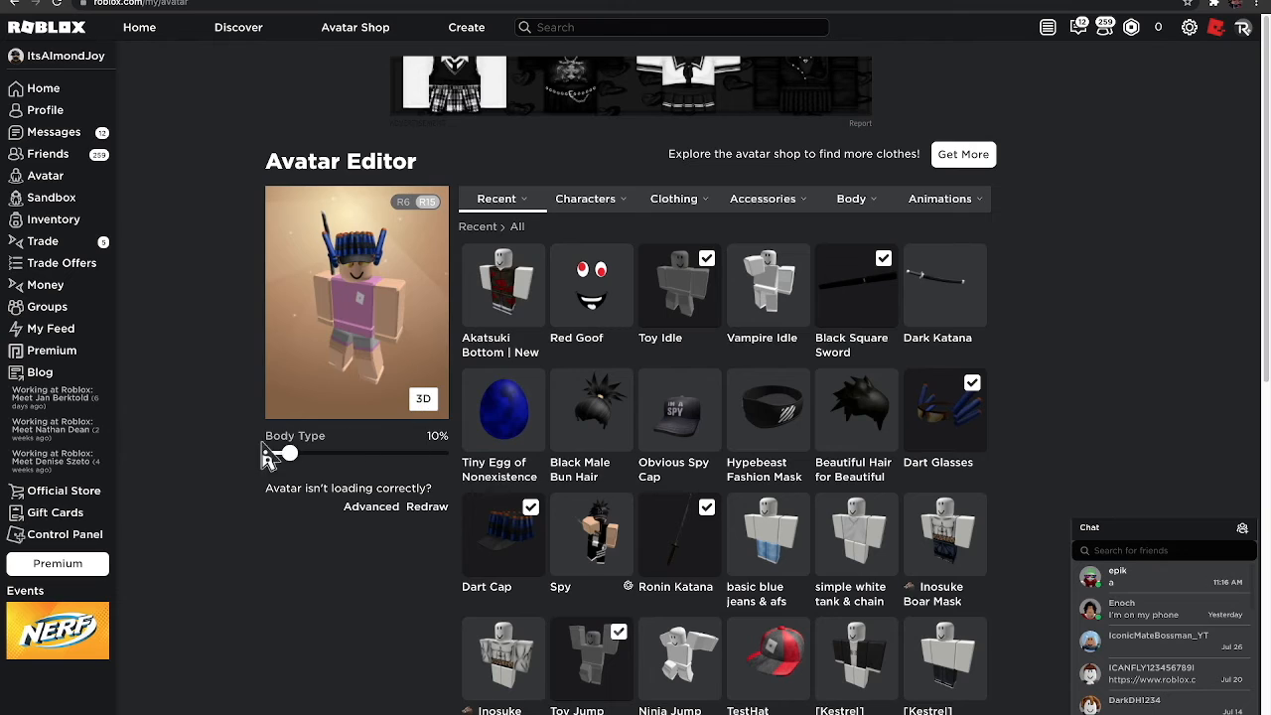
click(423, 398)
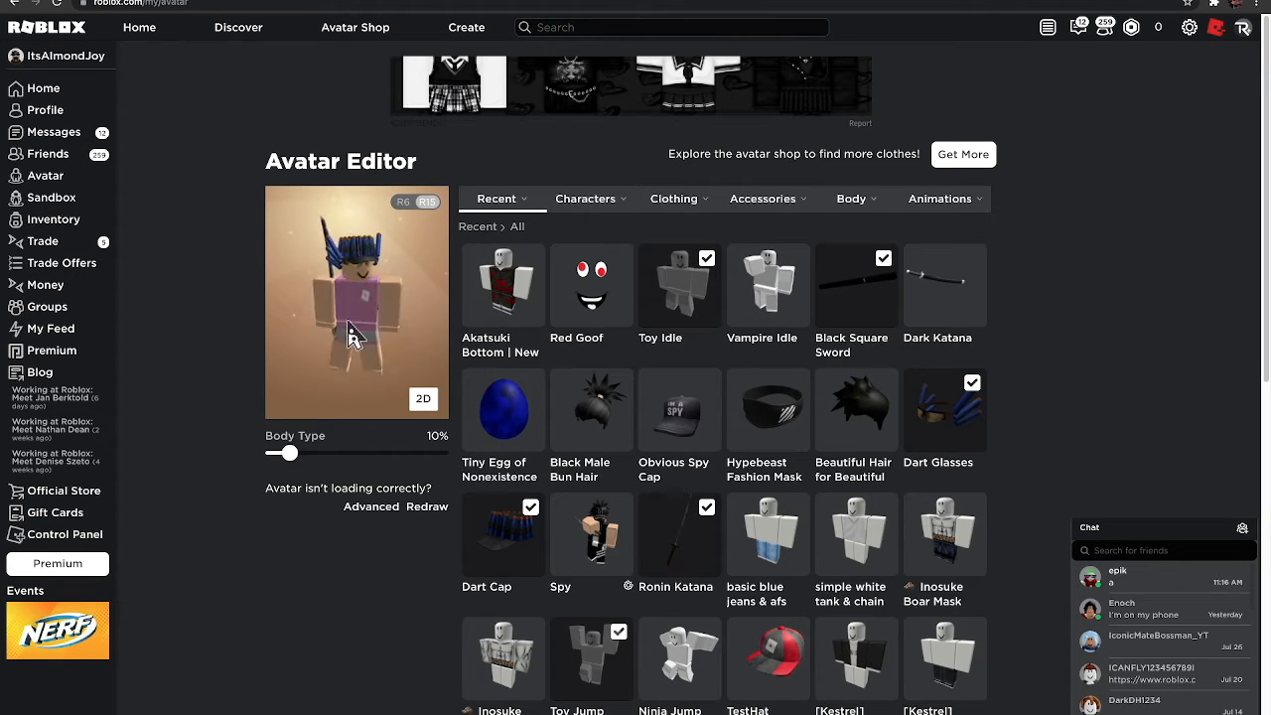
drag(357, 318, 381, 298)
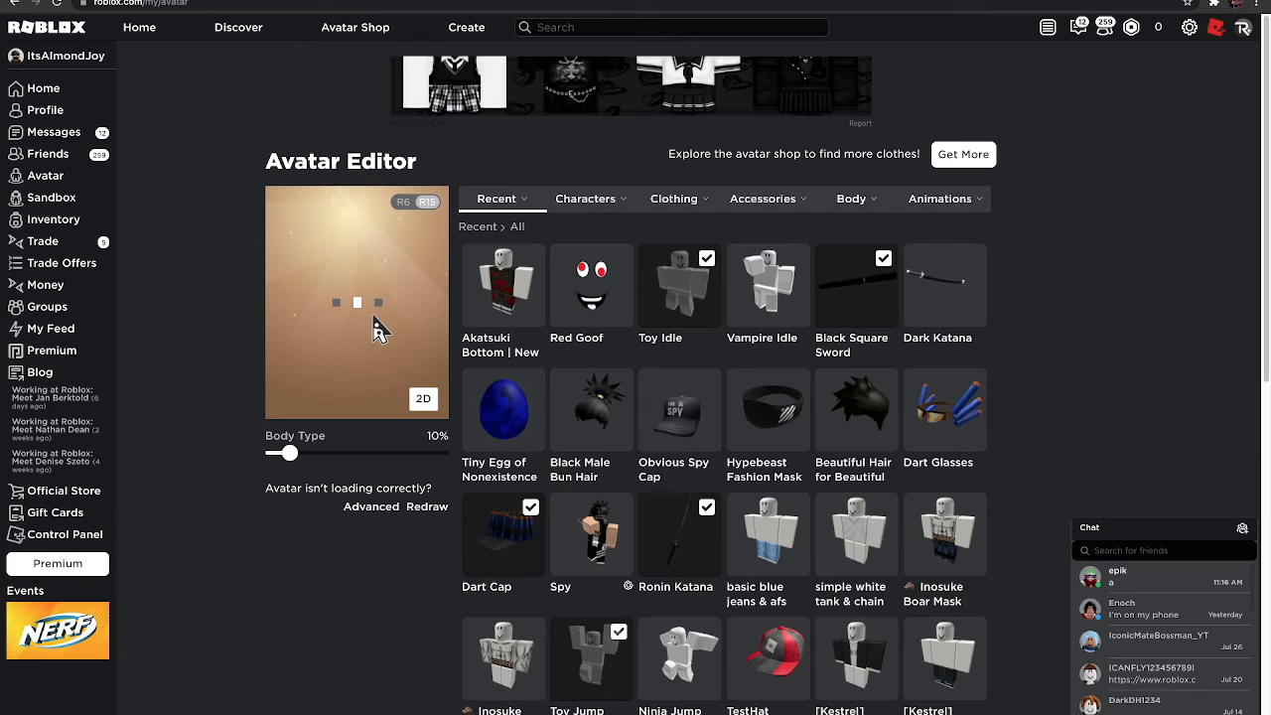
mouse_move(367, 322)
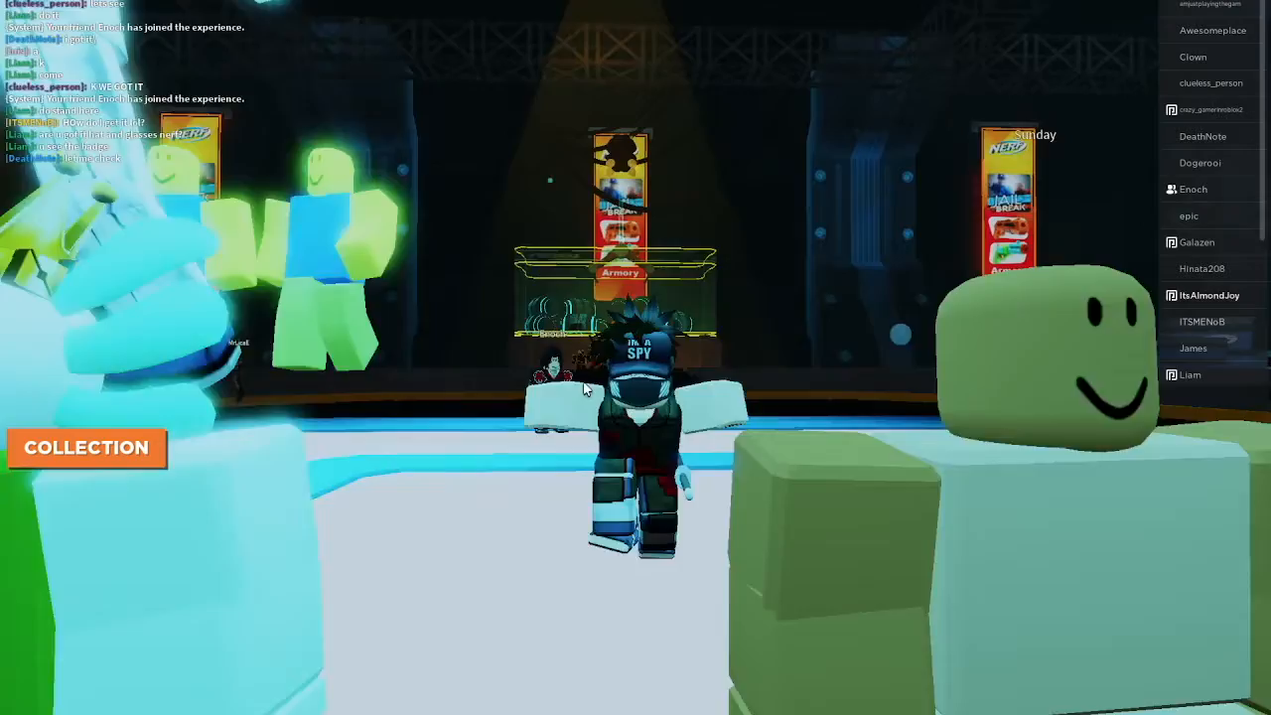
mouse_move(586, 389)
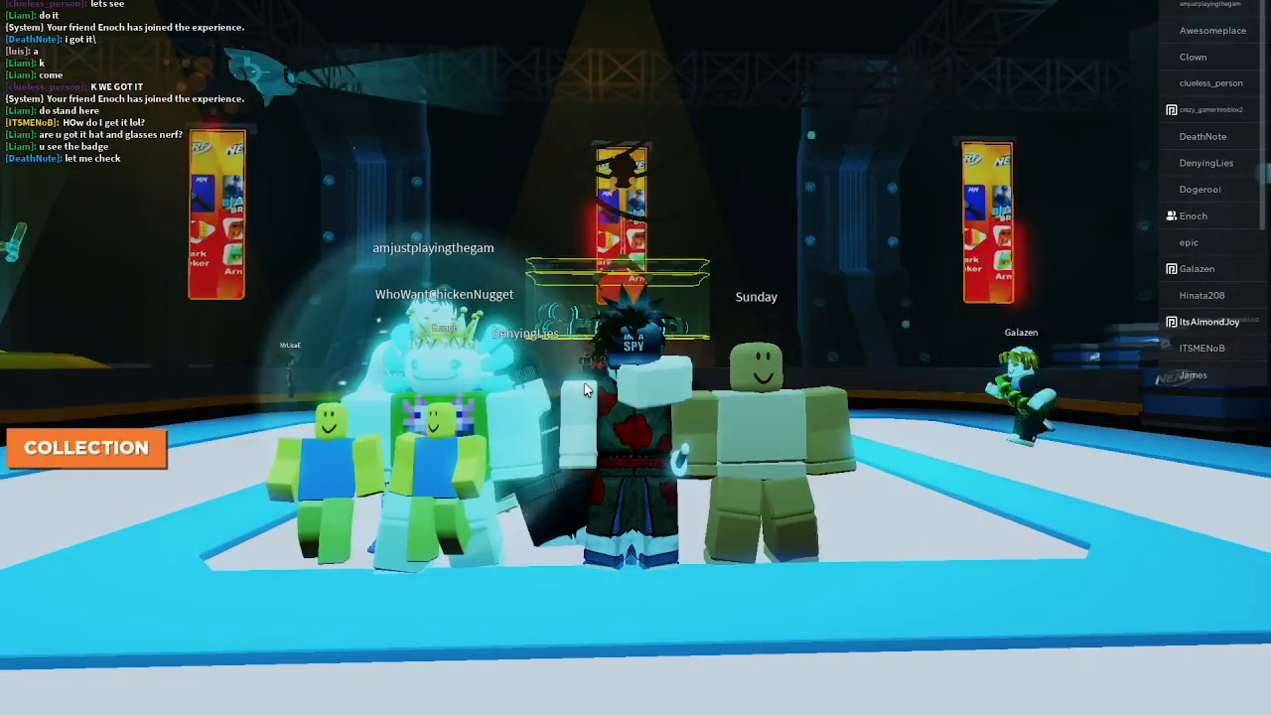